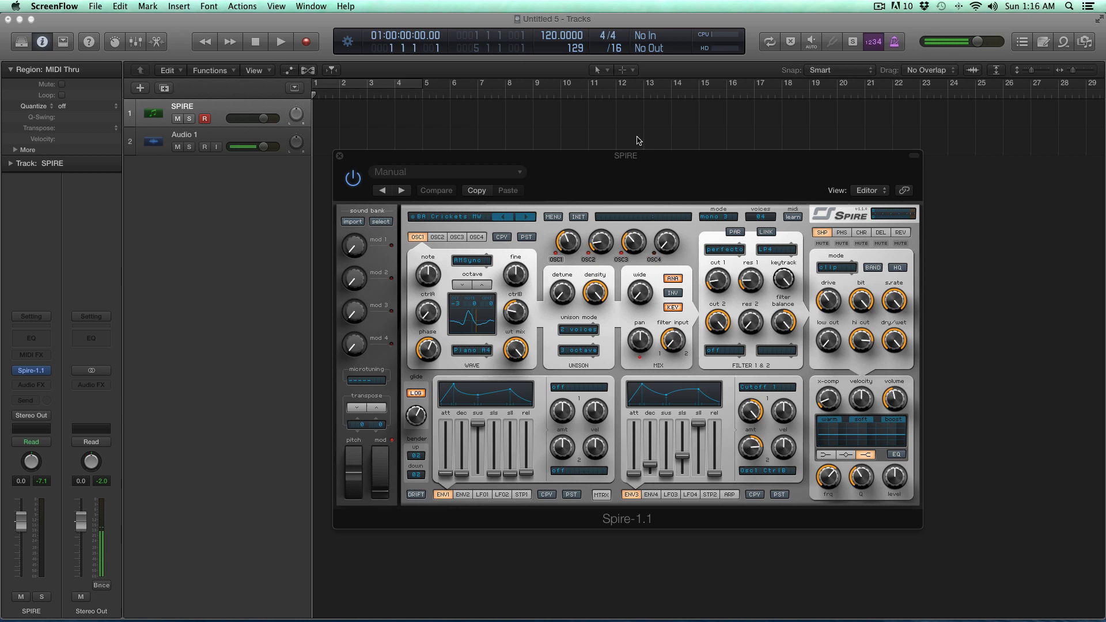
{"action": "left_click", "coordinate": [205, 147]}
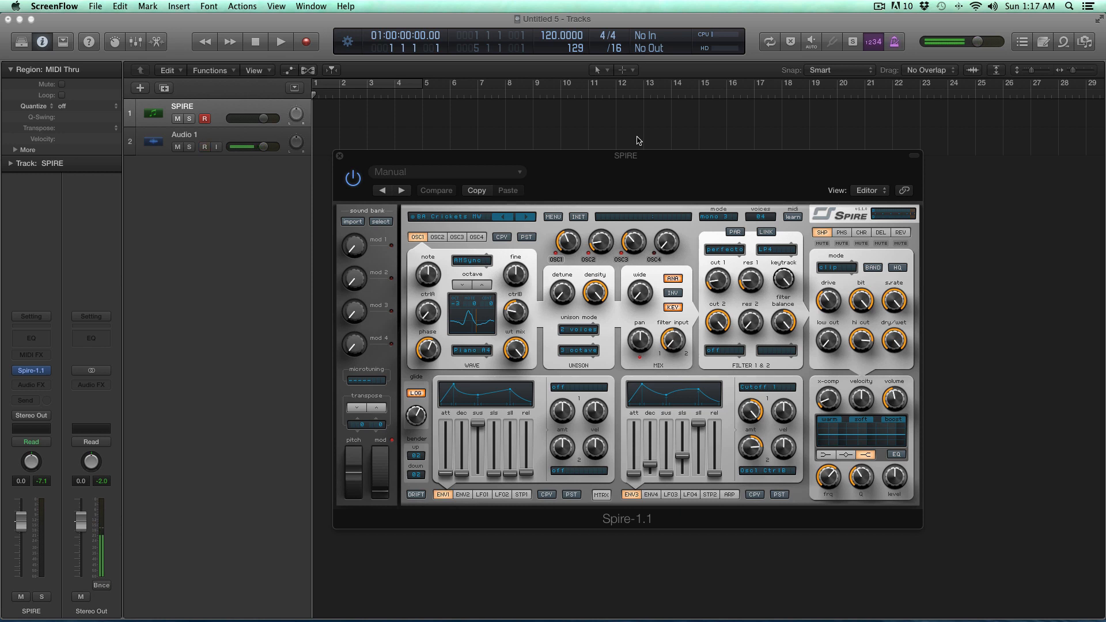
{"action": "left_click", "coordinate": [205, 146]}
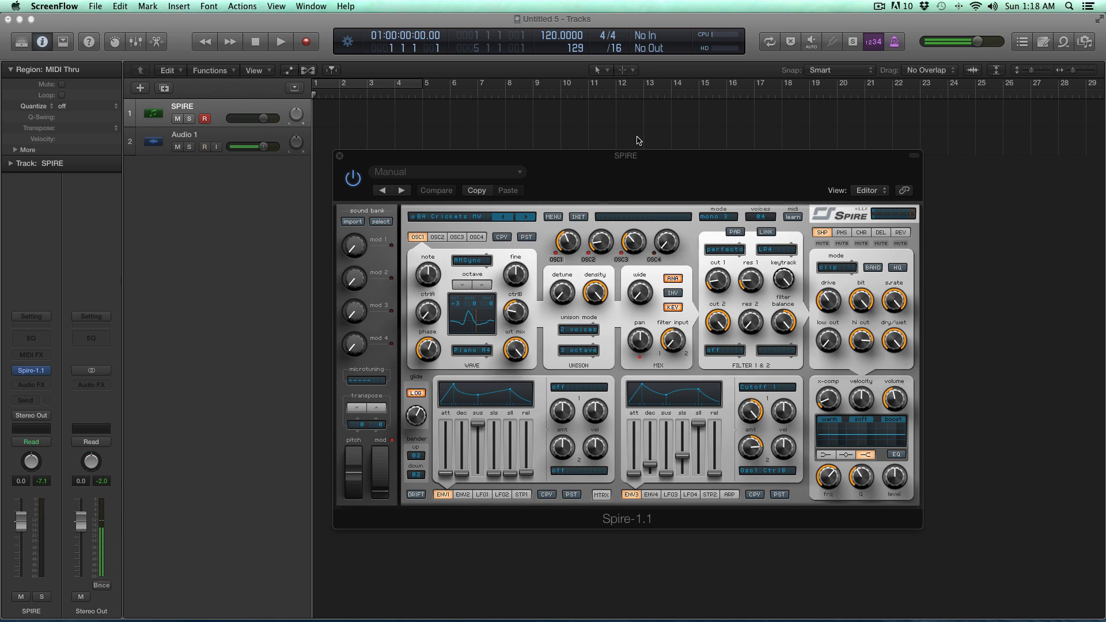
{"action": "left_click", "coordinate": [205, 147]}
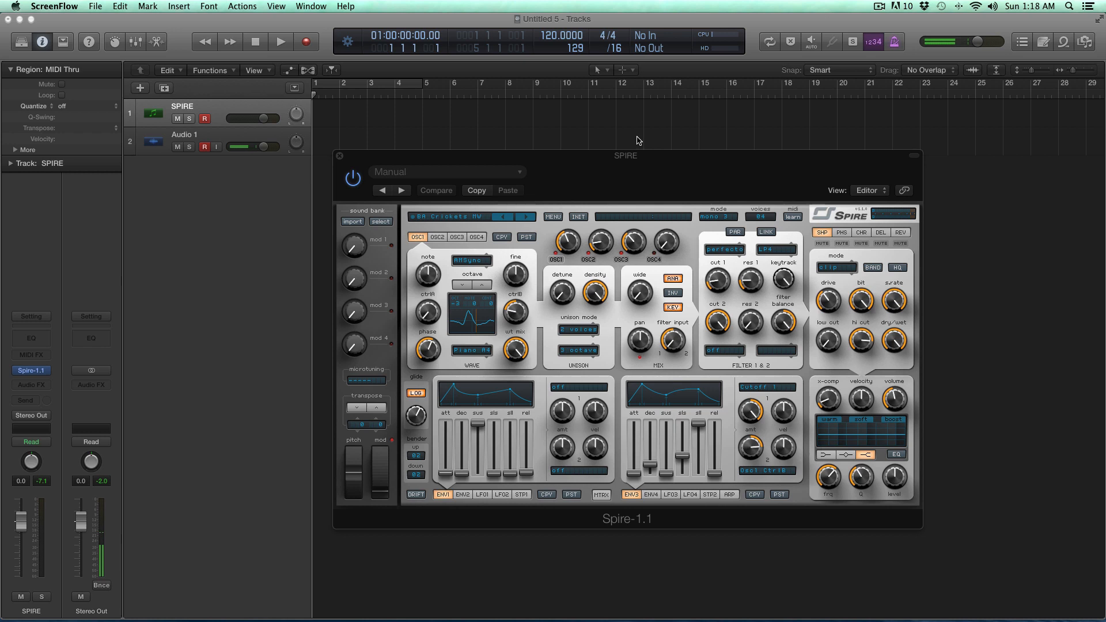